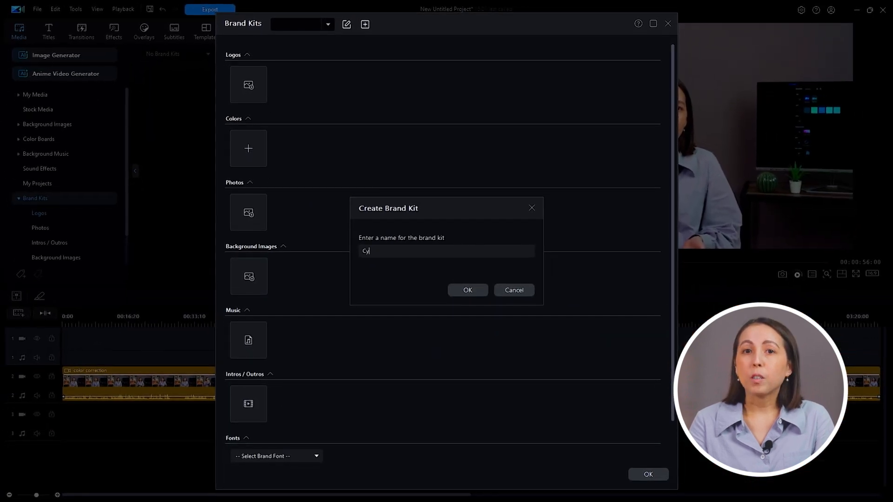
Name the new brand kit 'CyberLink-PowerDire' and confirm it
text(CyberLink-PowerDire)
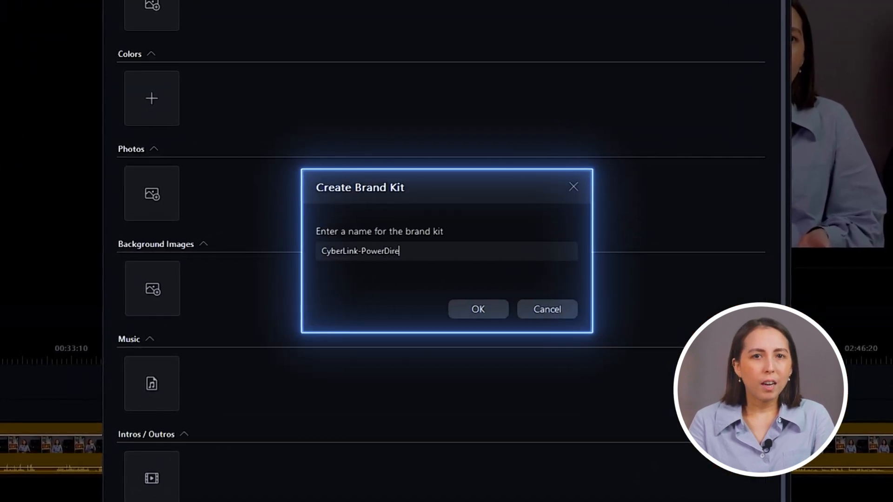
click(477, 309)
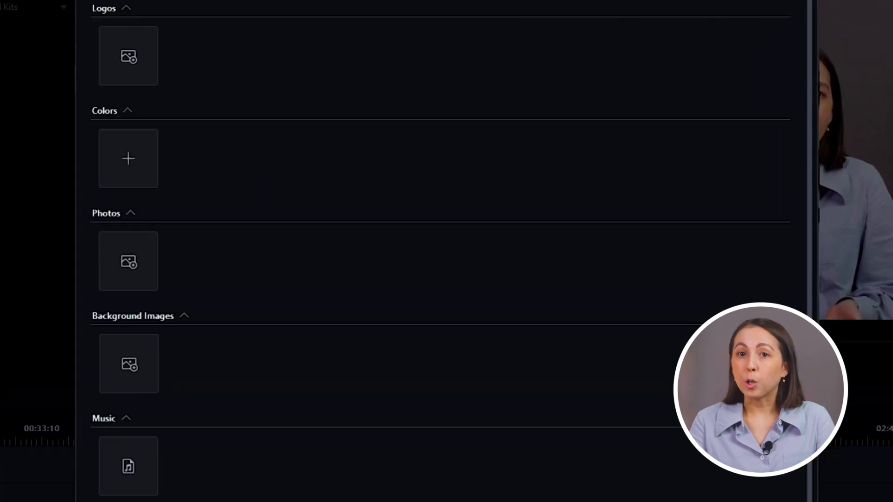
Import the logo images into the kit and begin adding a brand color
click(174, 40)
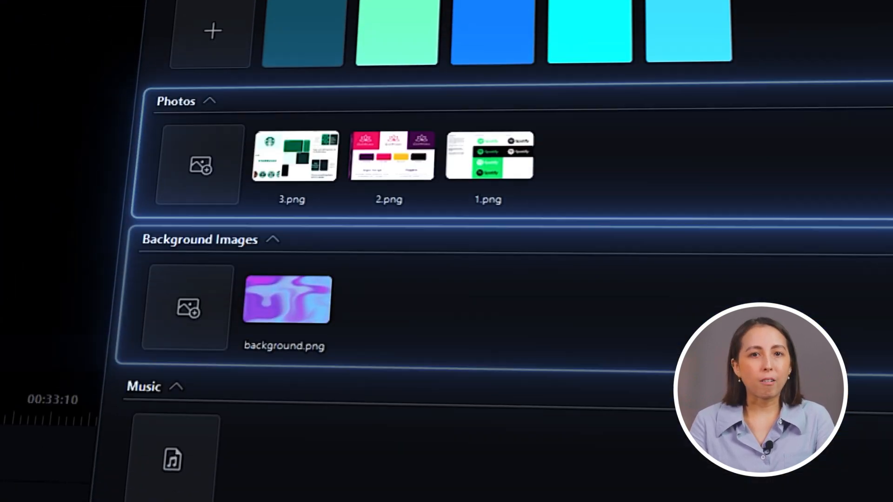
scroll(down, 3)
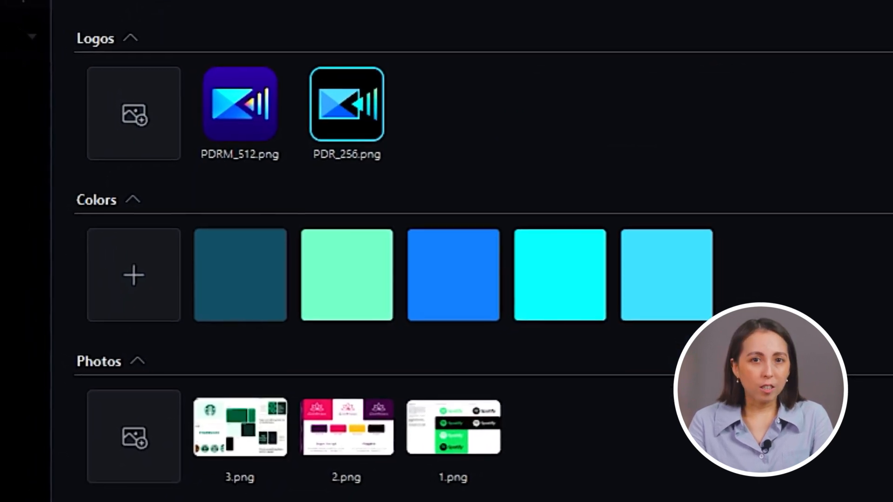
scroll(down, 3)
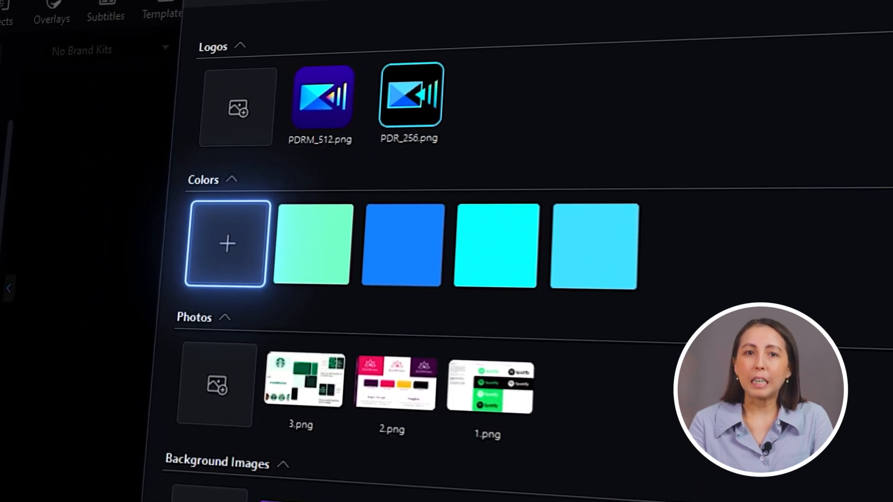
click(226, 243)
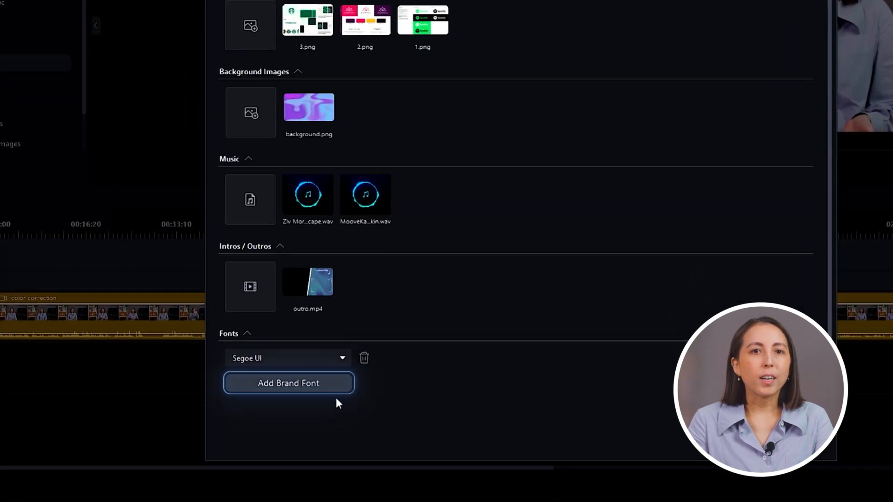
Add a second brand font slot and set it to Roboto
click(288, 383)
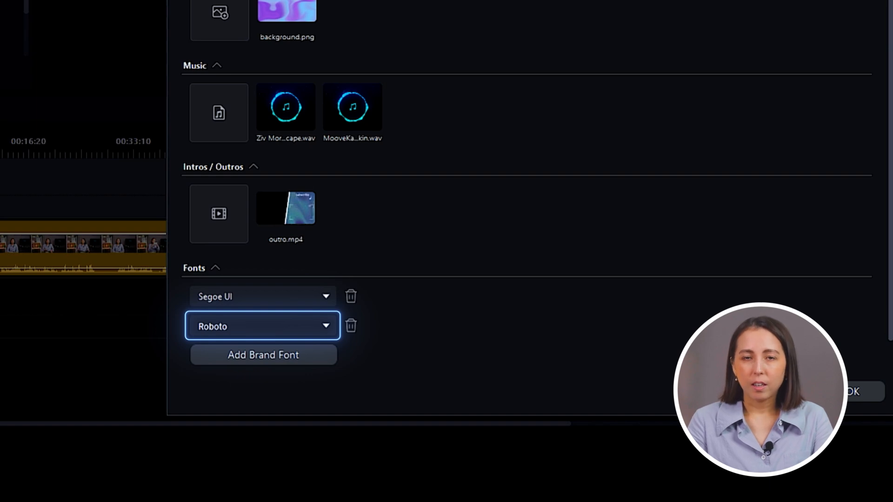
click(352, 326)
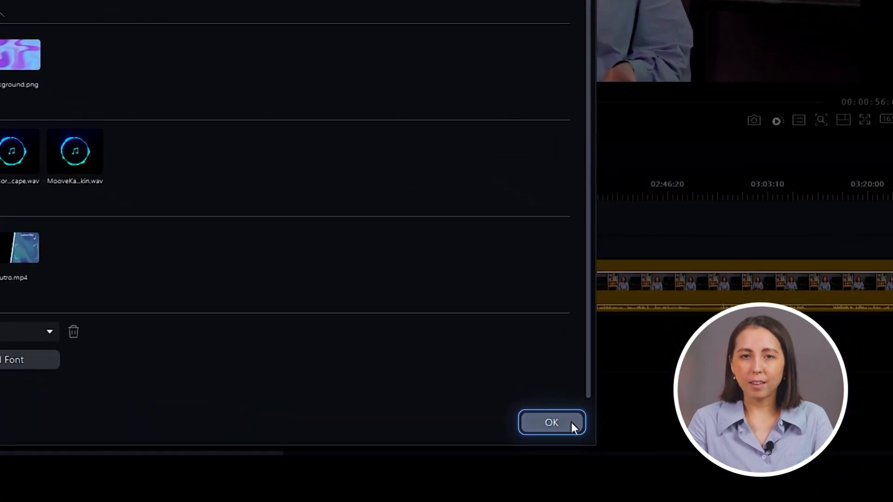
Save the kit, then check the title editor's font list shows Segoe UI first
click(550, 422)
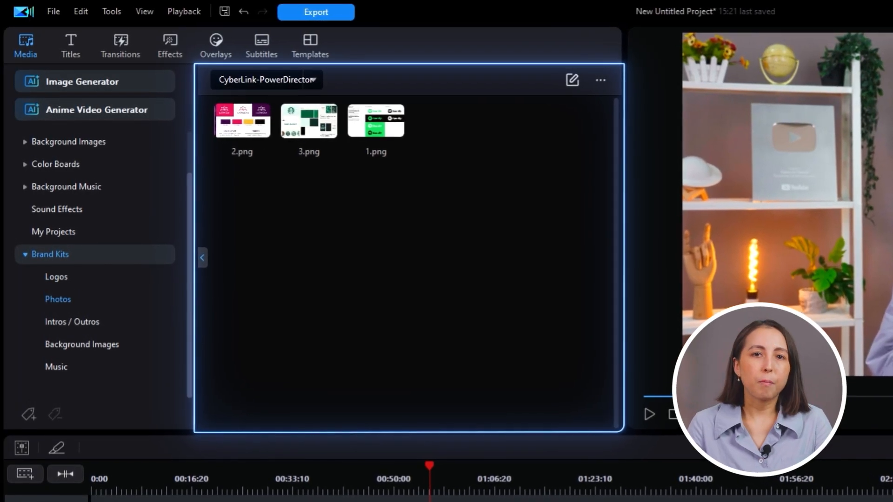
click(56, 366)
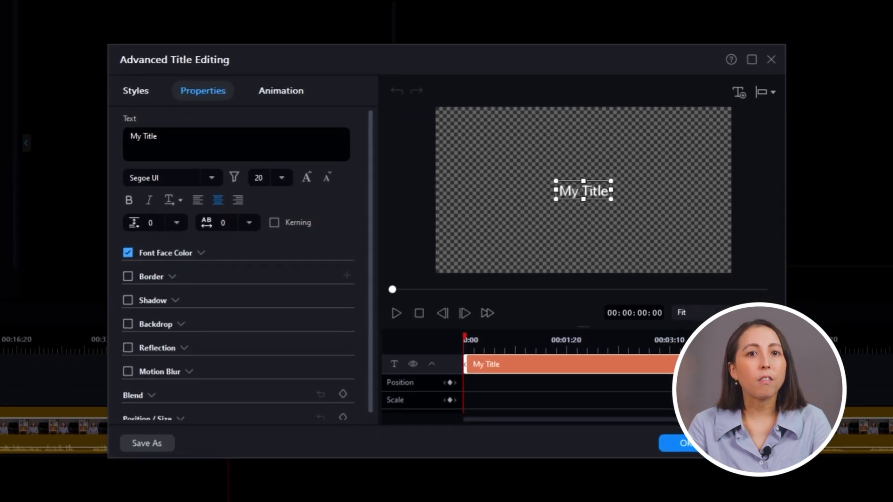
click(212, 178)
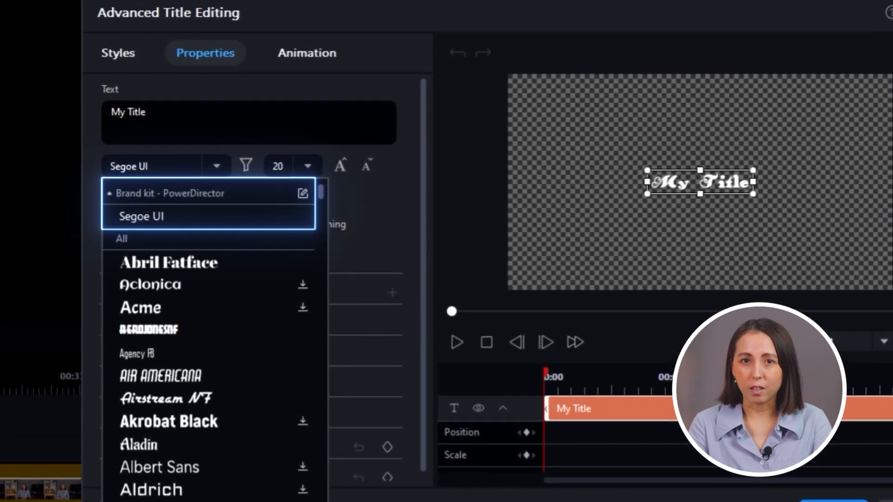